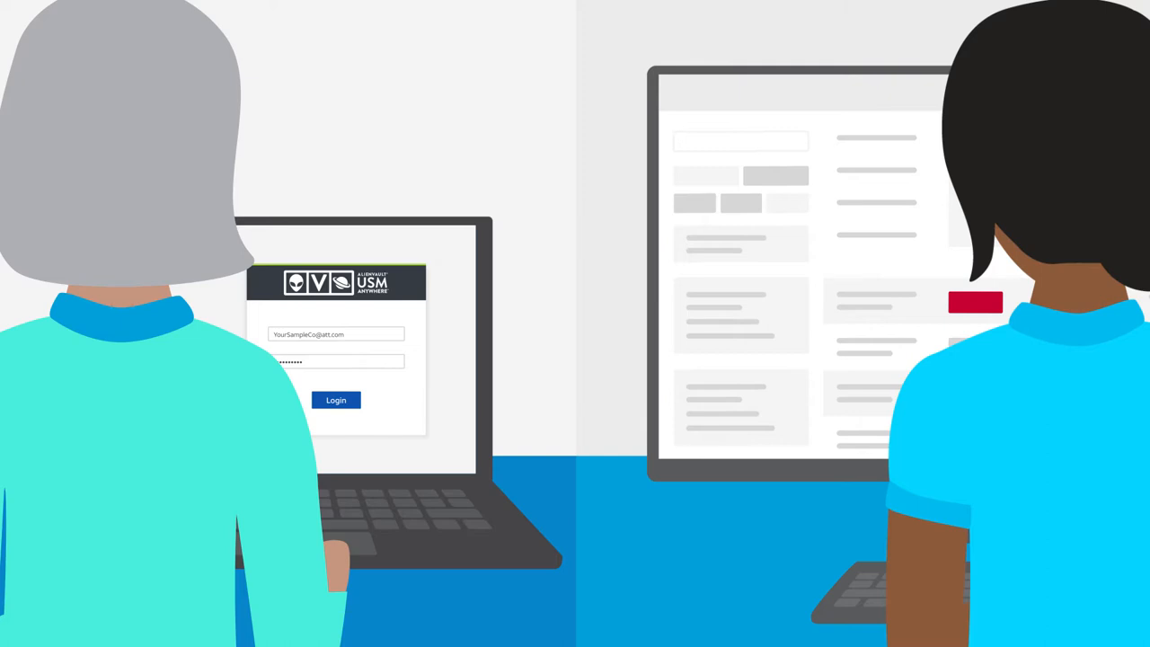
Include Closed investigations in the list so closed #84 and #92 appear with the open ones
left_click(336, 399)
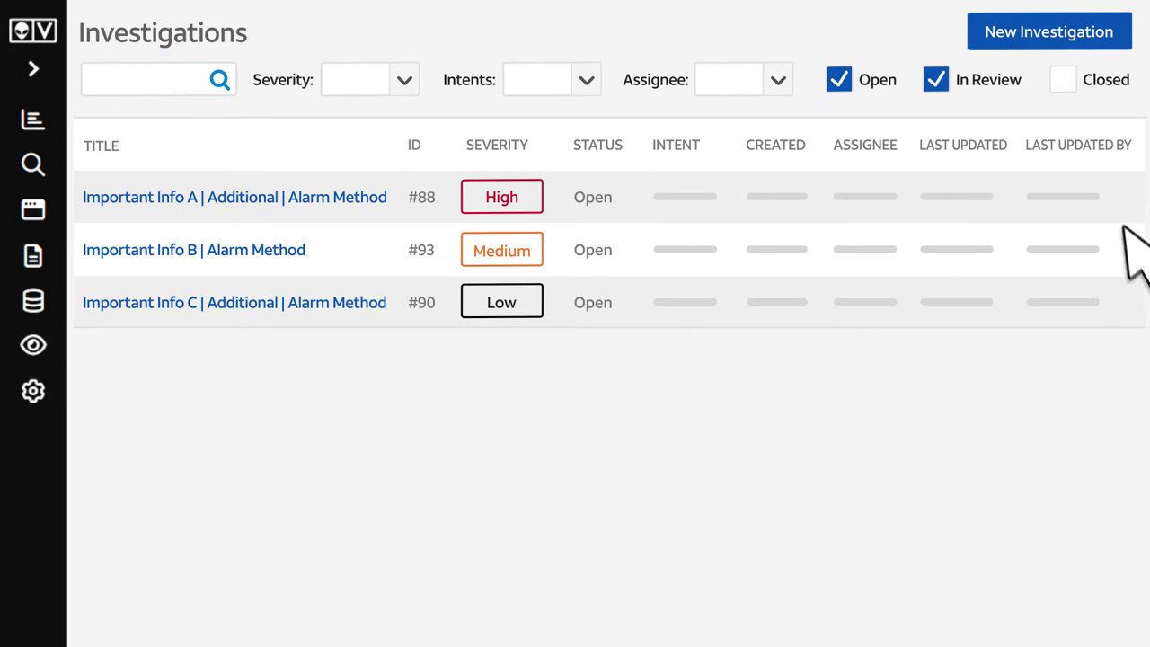
left_click(1062, 79)
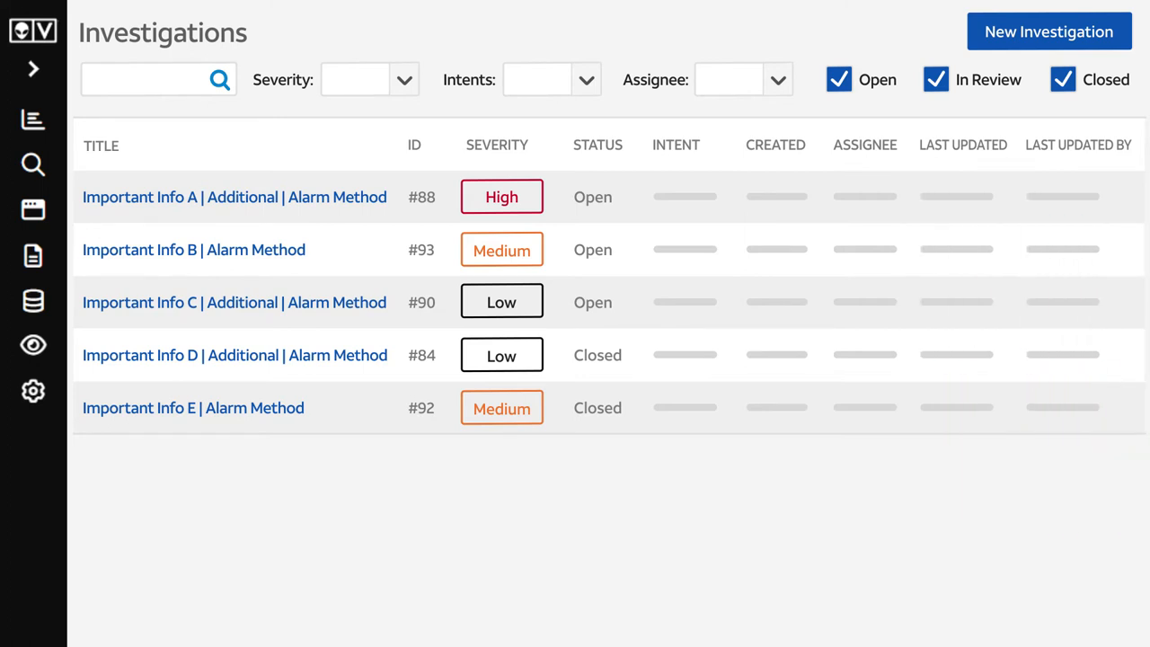
mouse_move(135, 296)
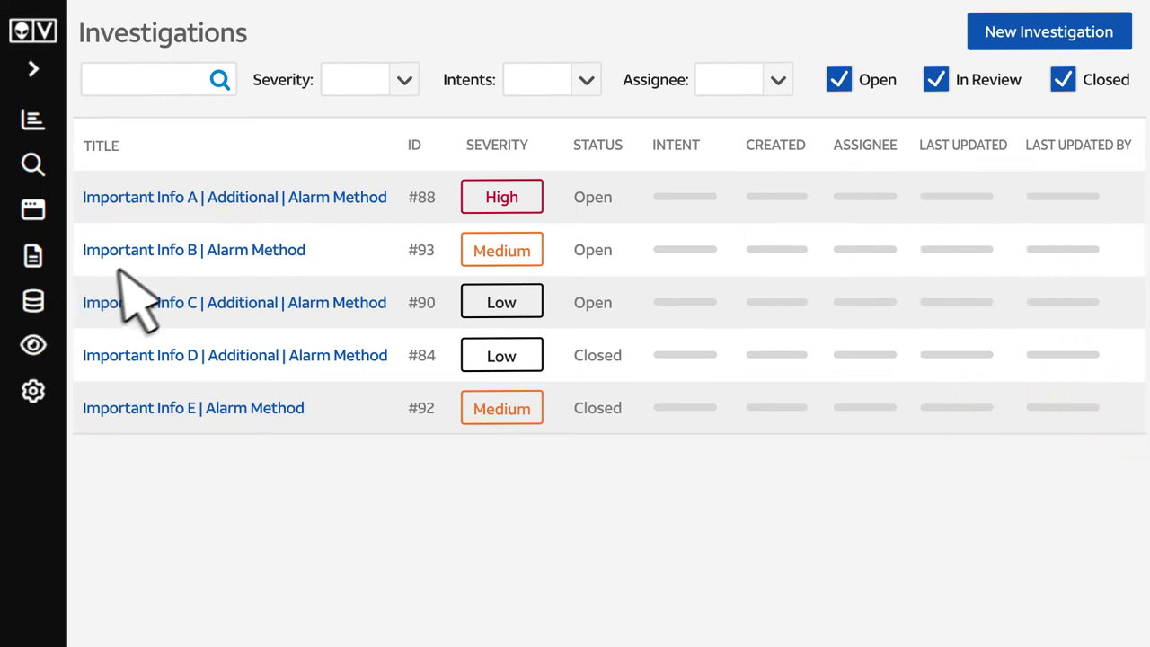
Open investigation #93 'Important Info B | Alarm Method' and set its status to In review
left_click(194, 250)
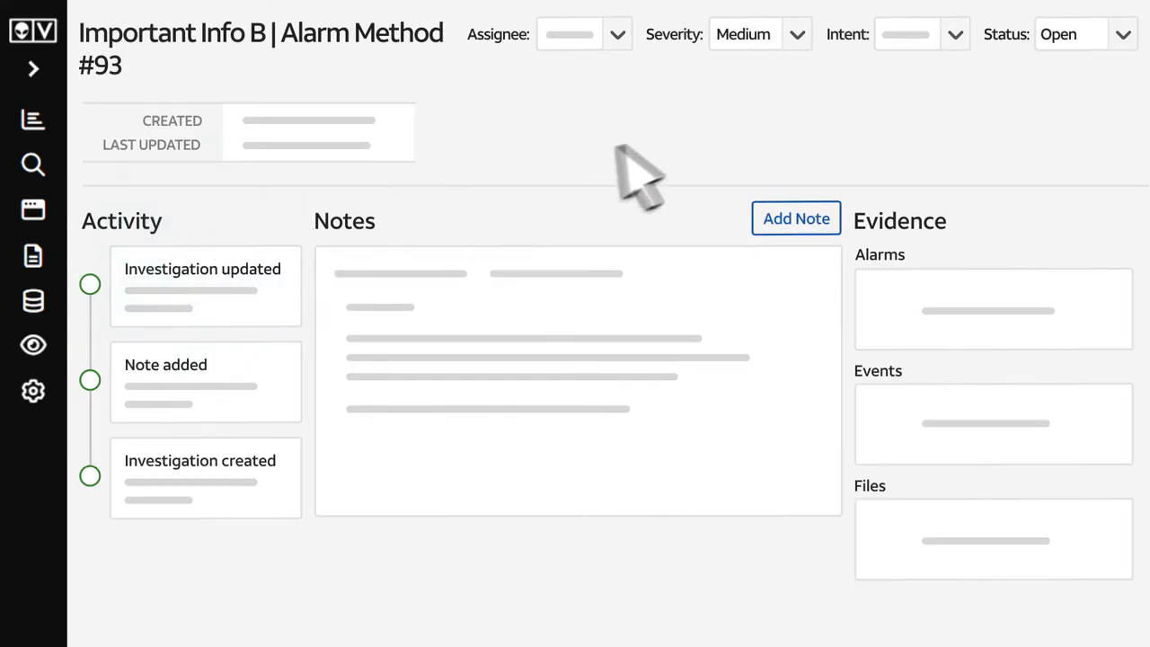
left_click(1069, 35)
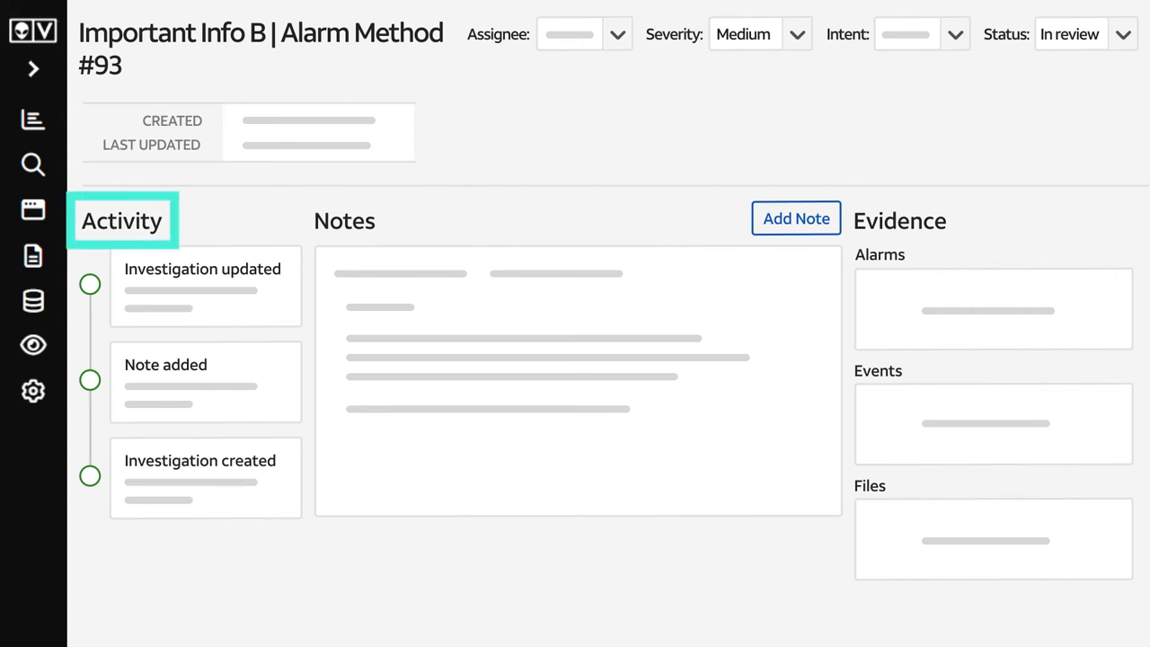
left_click(899, 220)
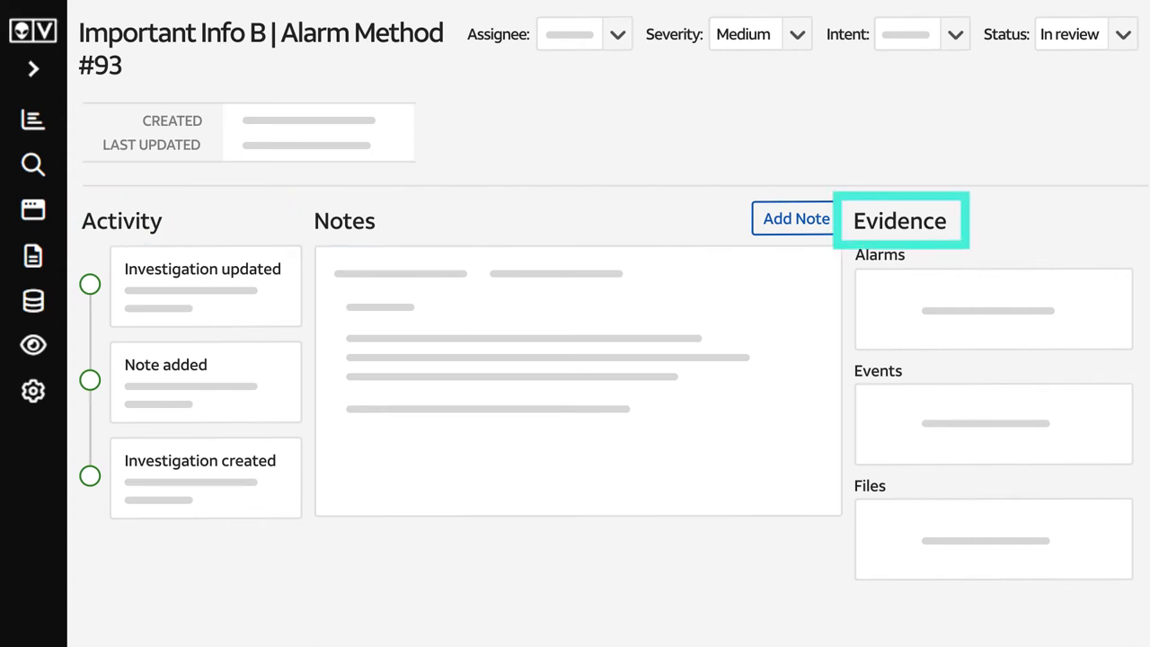